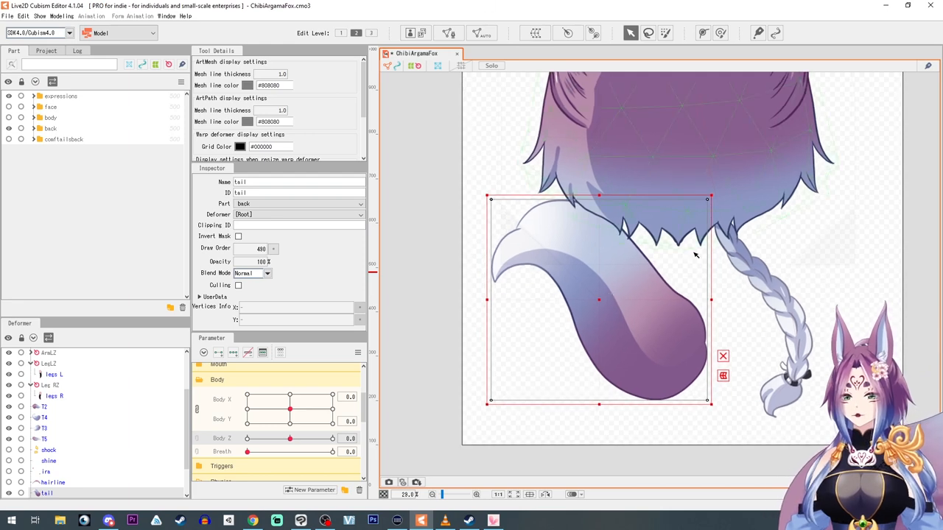
Step: Select the fox tail ArtMesh as the artwork to rig with rotation deformers
click(448, 32)
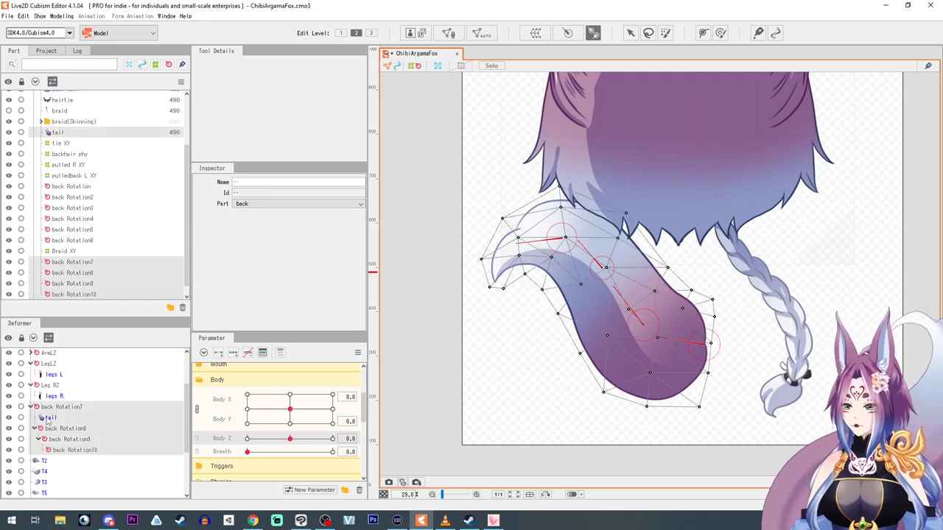
click(62, 14)
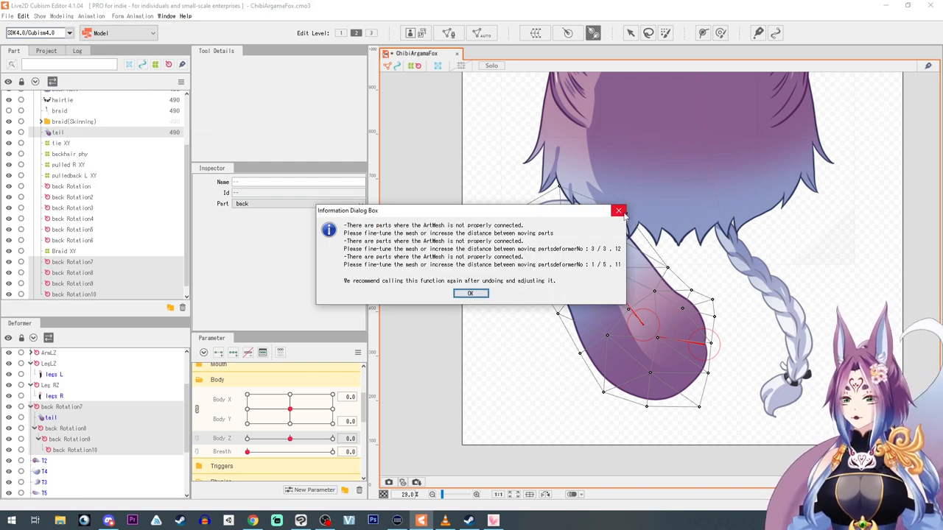
mouse_move(515, 253)
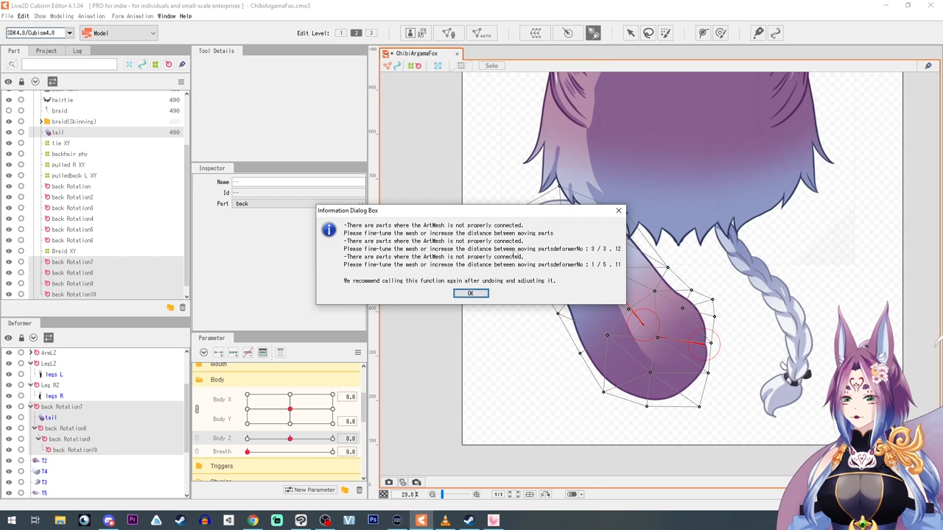
click(470, 293)
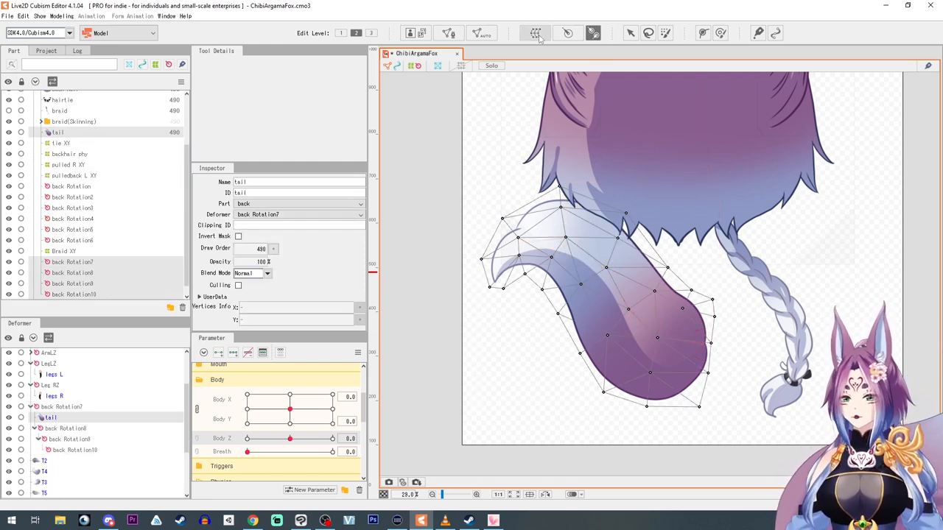
click(537, 32)
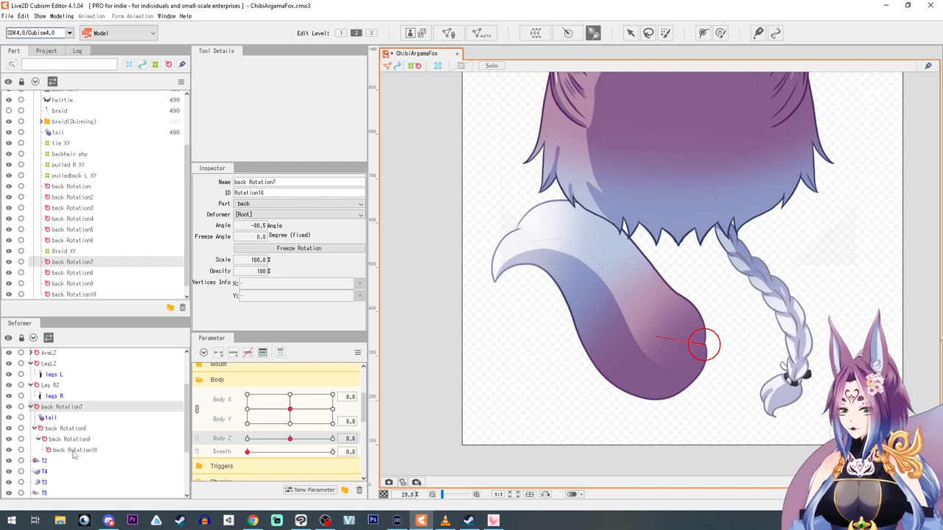
Step: Reposition the tail-tip rotation deformer and reselect the tail ArtMesh
click(57, 132)
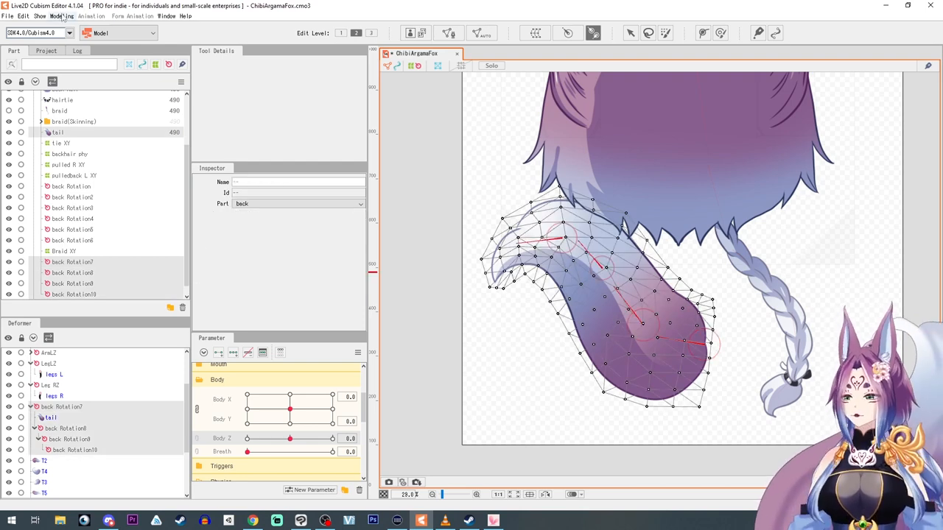
click(62, 16)
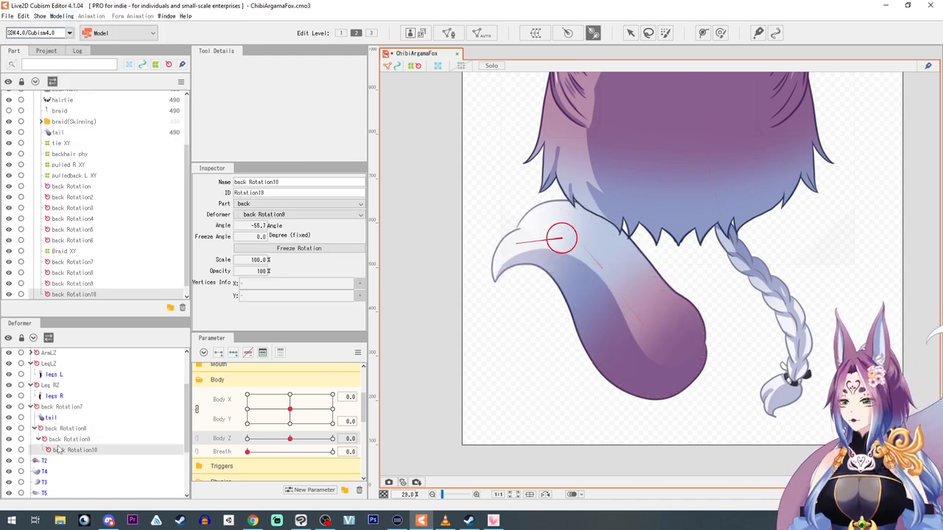
click(59, 133)
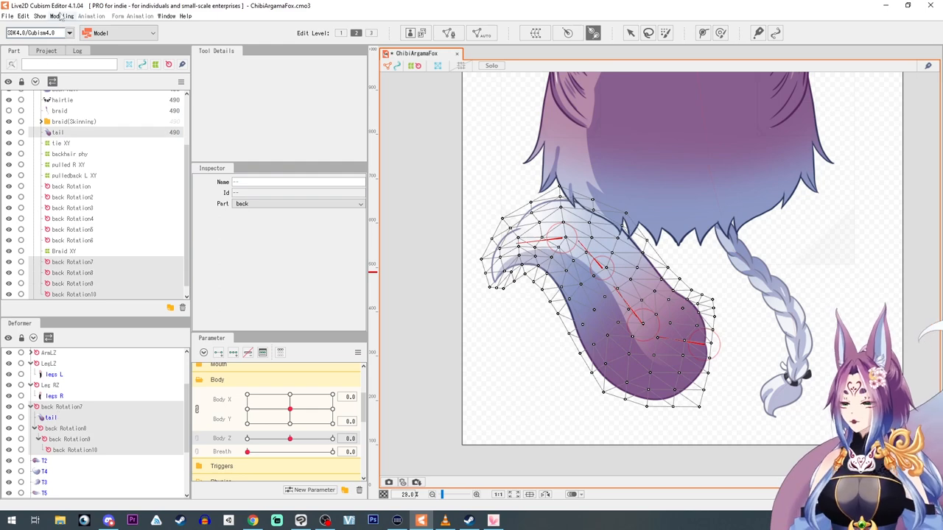
Step: Apply Modeling > Skinning to the tail mesh and dismiss the connection warning
click(62, 15)
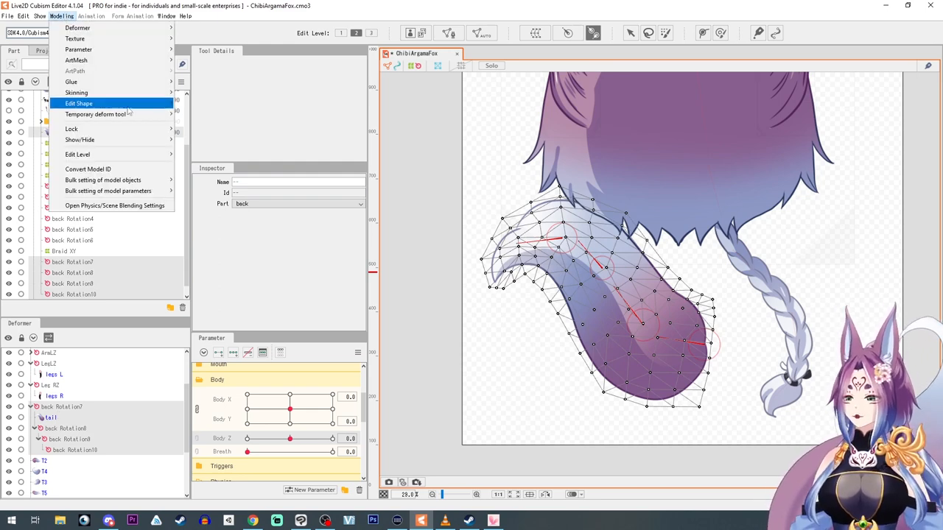
click(79, 103)
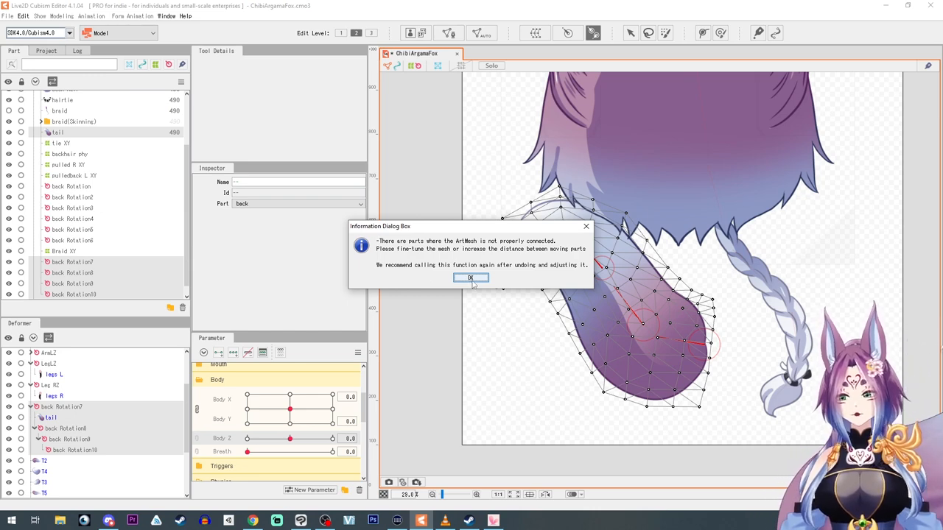
click(470, 277)
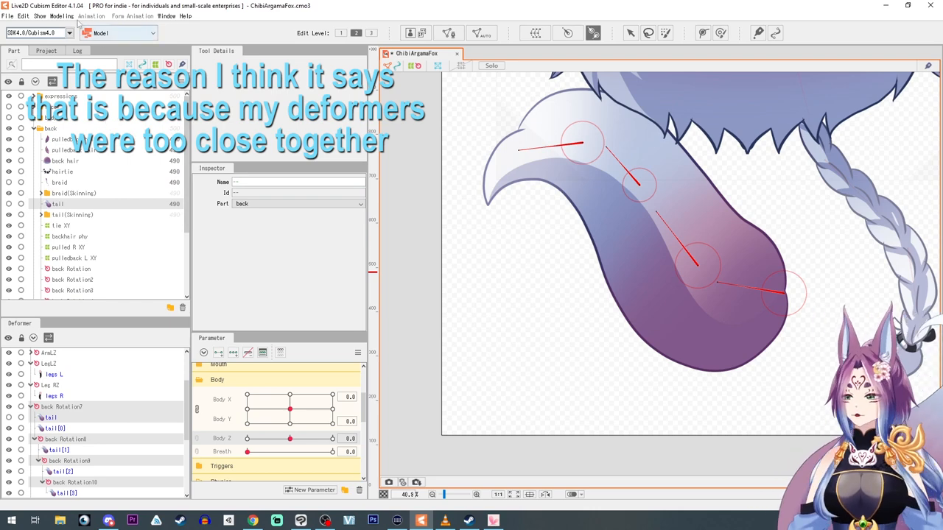
Step: Generate rotation-deformer parameters named 'tail' and accept the default angle range
click(61, 15)
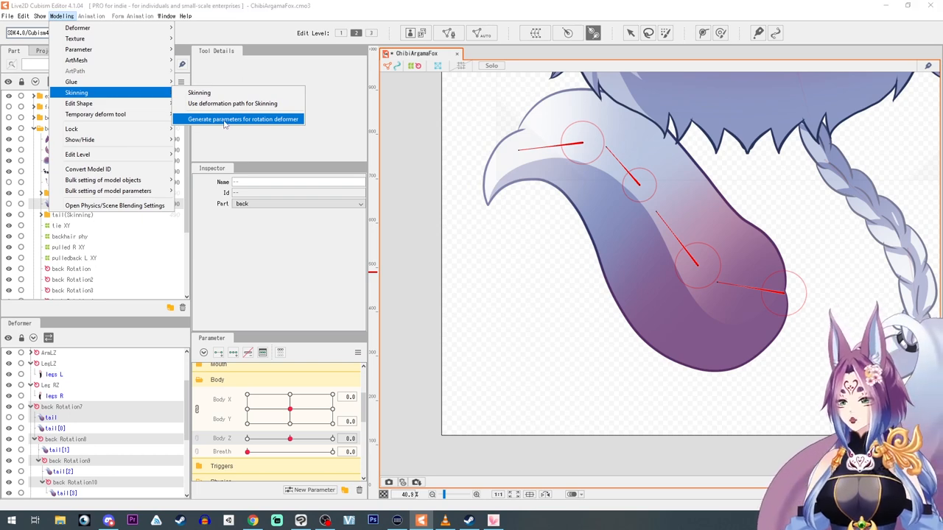
click(241, 118)
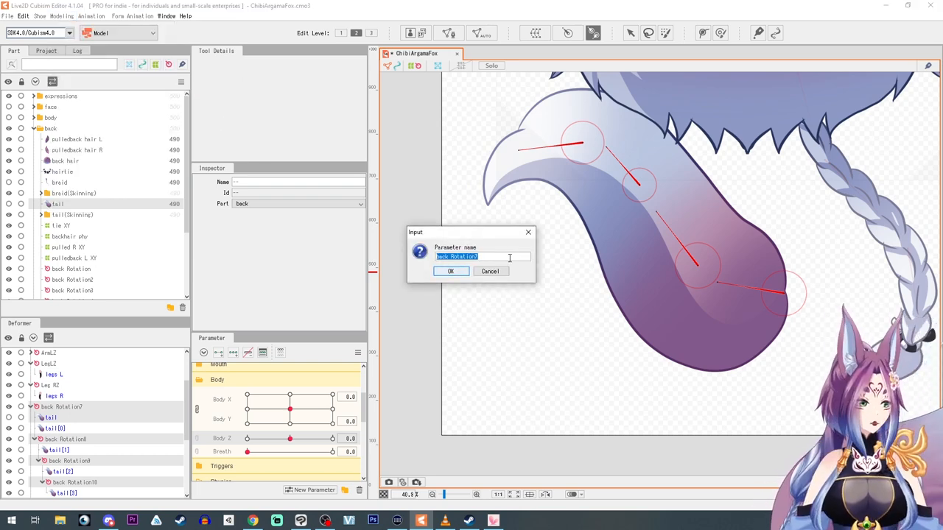
text(tail)
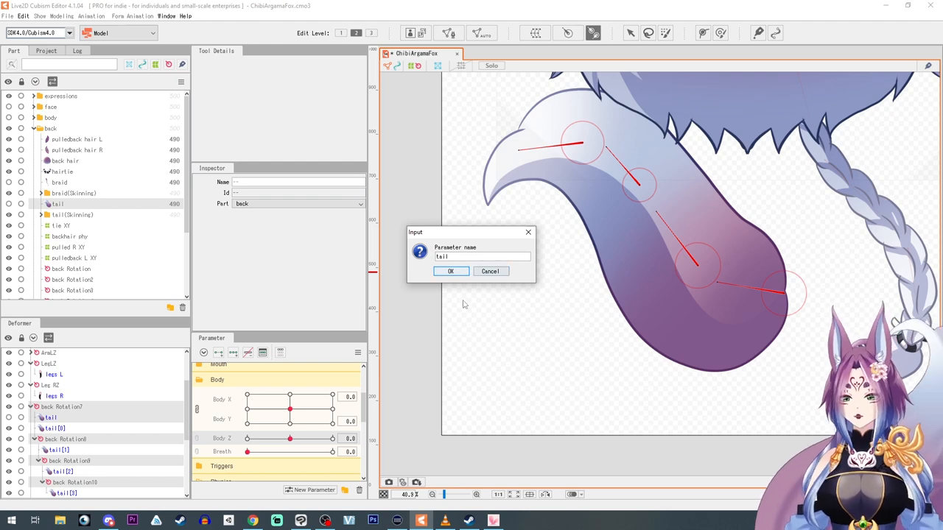
click(451, 271)
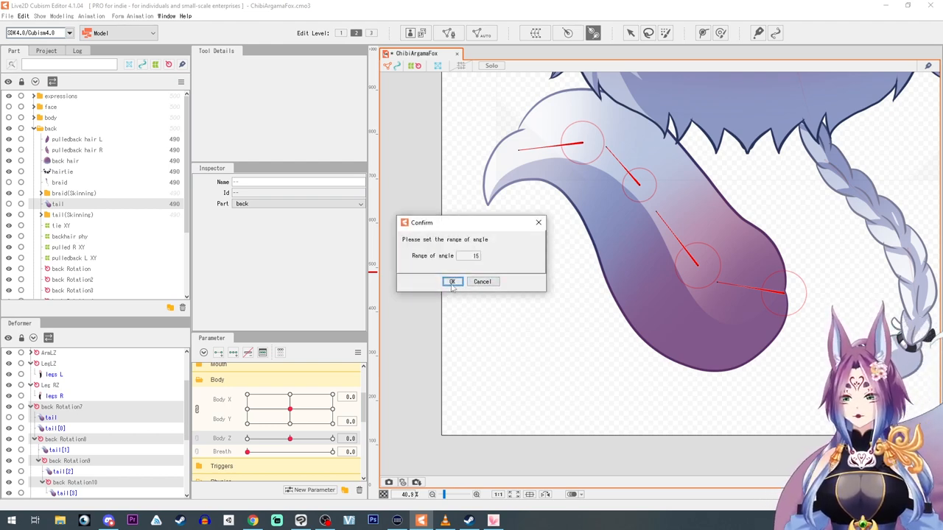
click(452, 282)
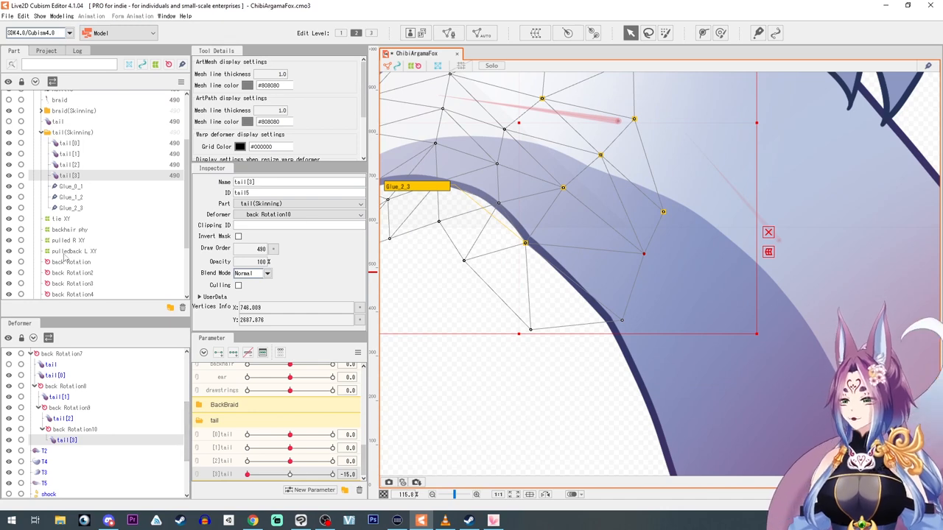
Step: Adjust the glued tail mesh at the joint and bend the tail to check the seam
click(74, 294)
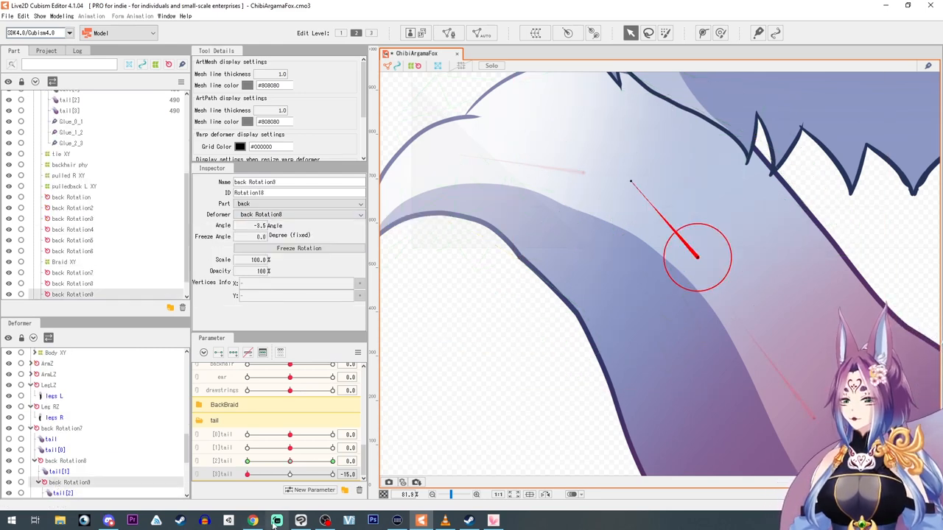
drag(289, 460, 277, 460)
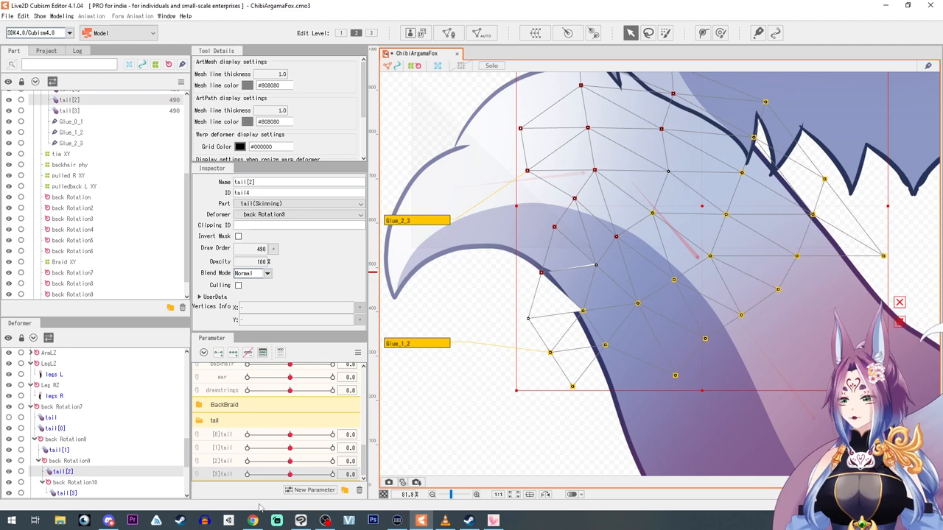
drag(288, 460, 293, 459)
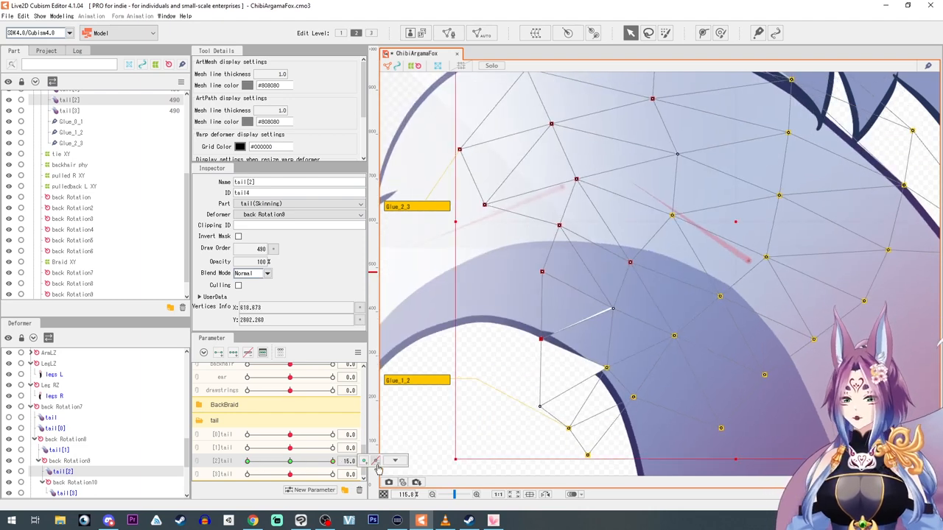
drag(612, 310, 569, 329)
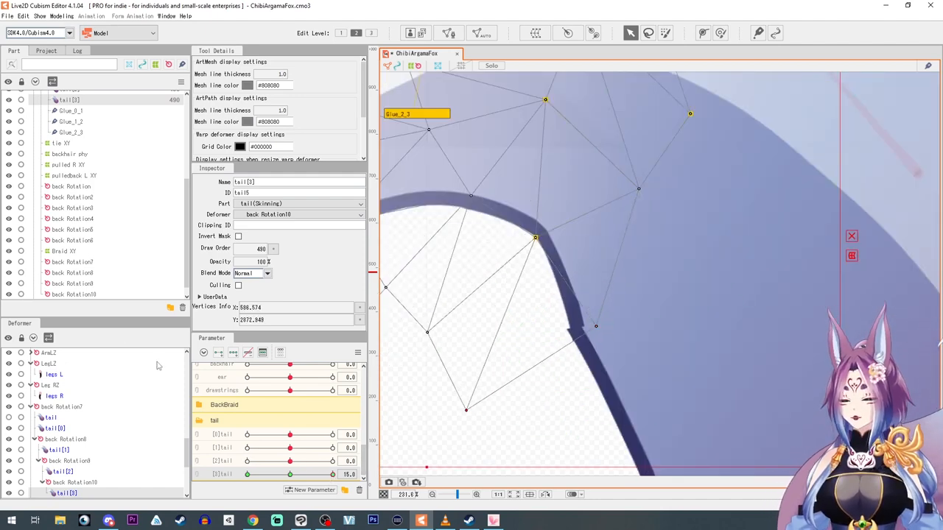
mouse_move(65, 478)
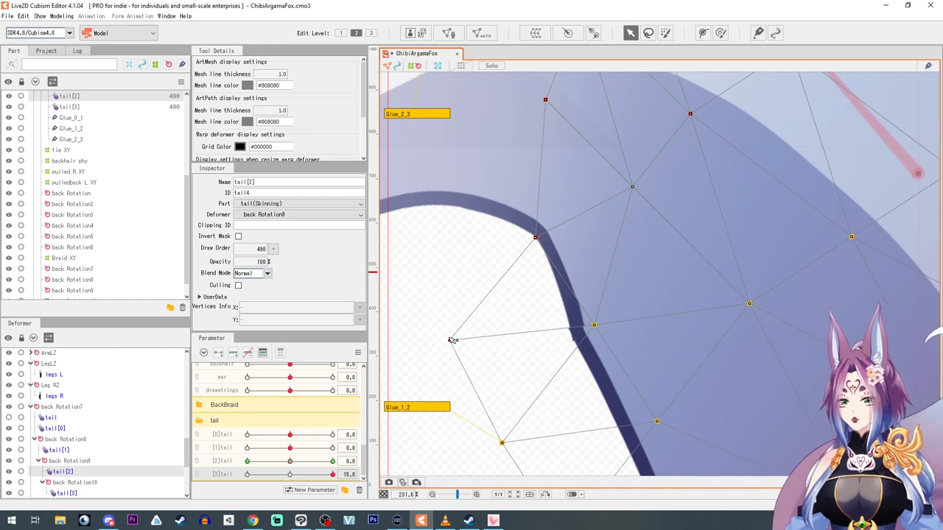
Step: Move seam and outline vertices of the tail piece to close the gap
drag(451, 340, 595, 327)
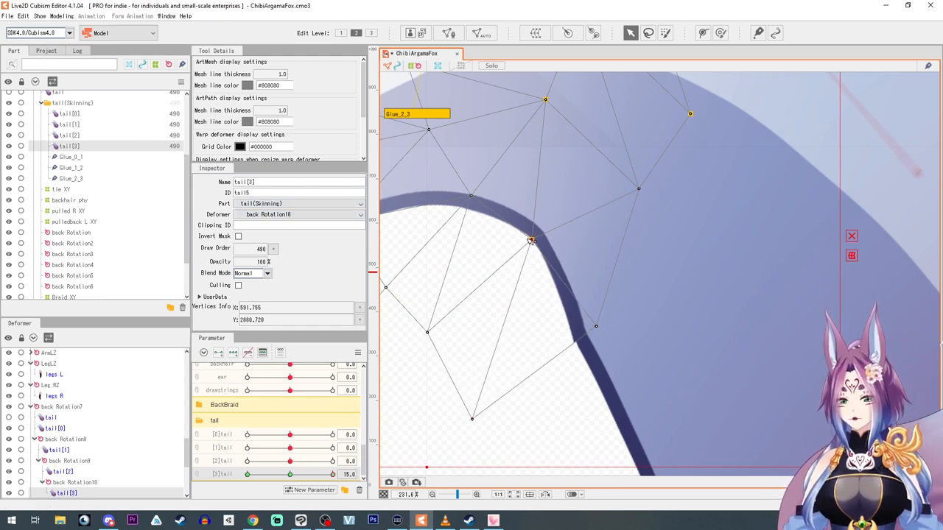
drag(531, 242, 483, 420)
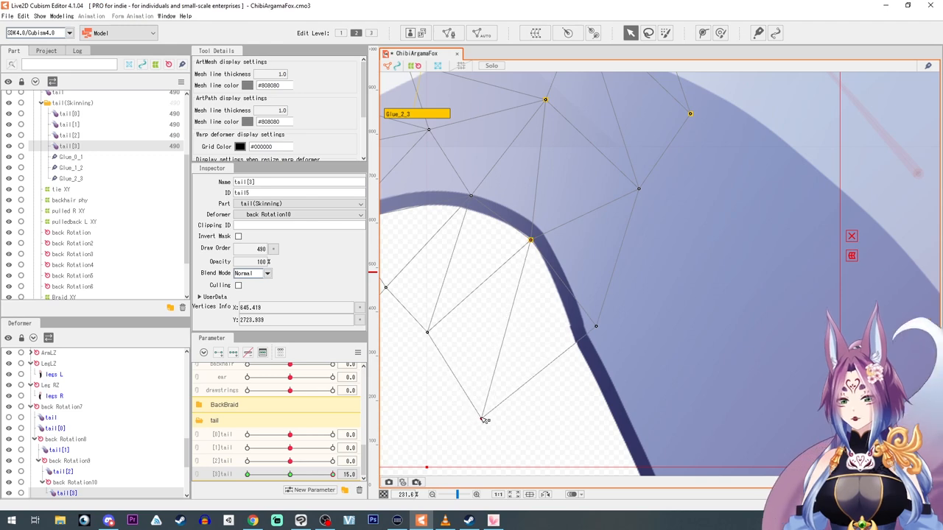
drag(483, 420, 596, 327)
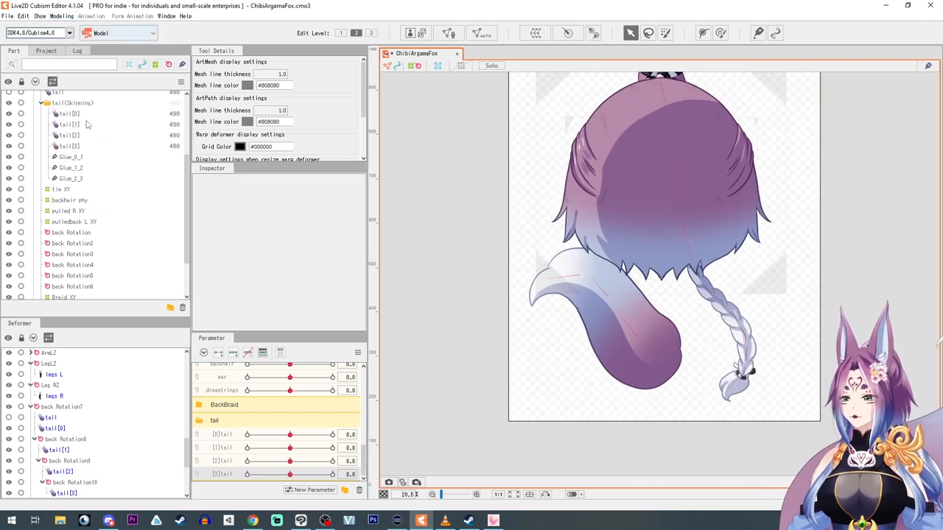
Step: Add a new Tail physics group in Physics/Scene Blending Settings
click(61, 16)
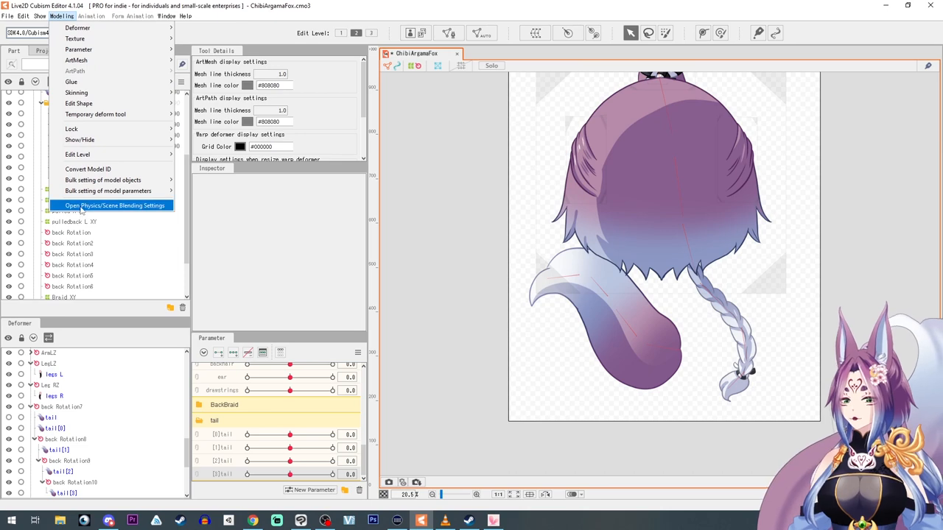
click(115, 206)
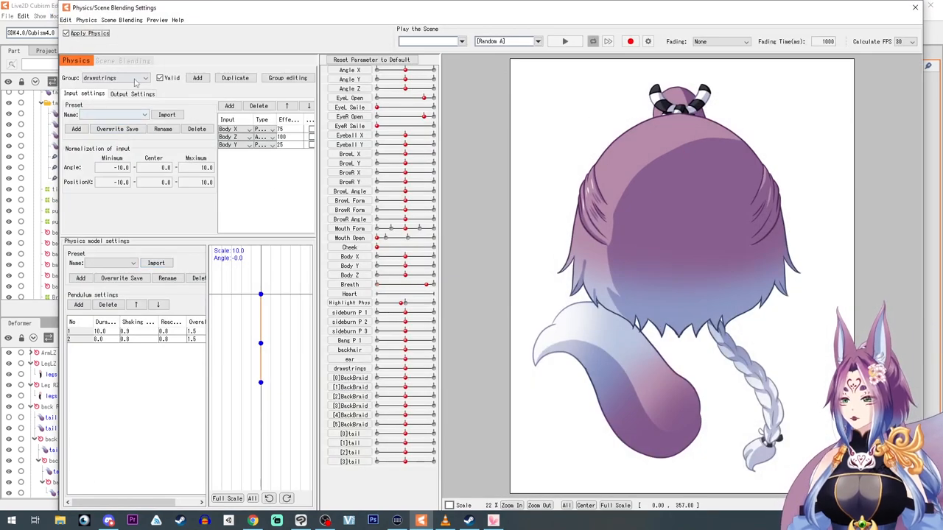
click(198, 77)
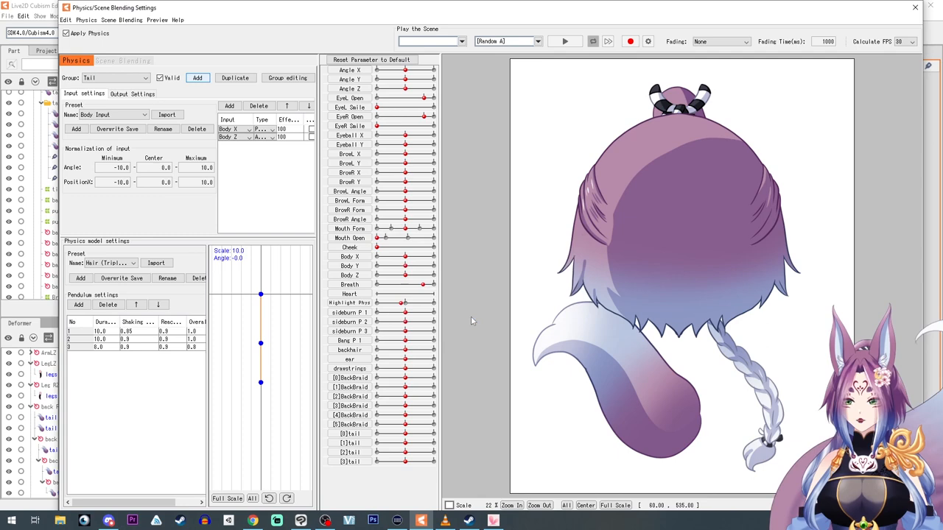
Step: Add the three tail parameters as the group's outputs and accept the increased output strength
click(133, 95)
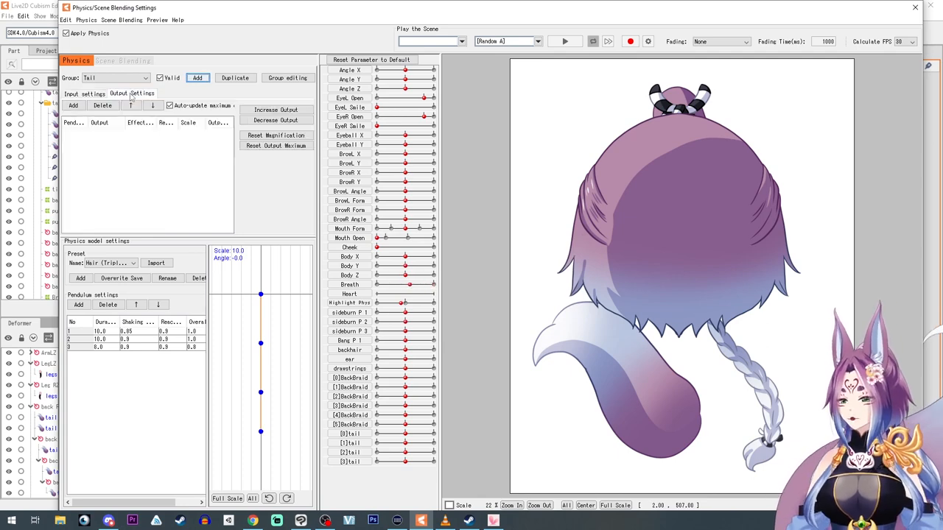
click(73, 106)
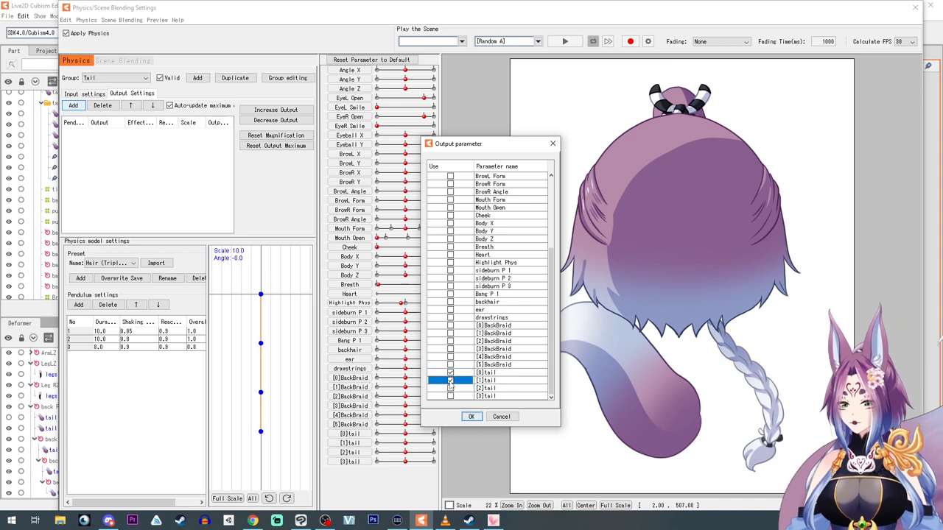
click(471, 415)
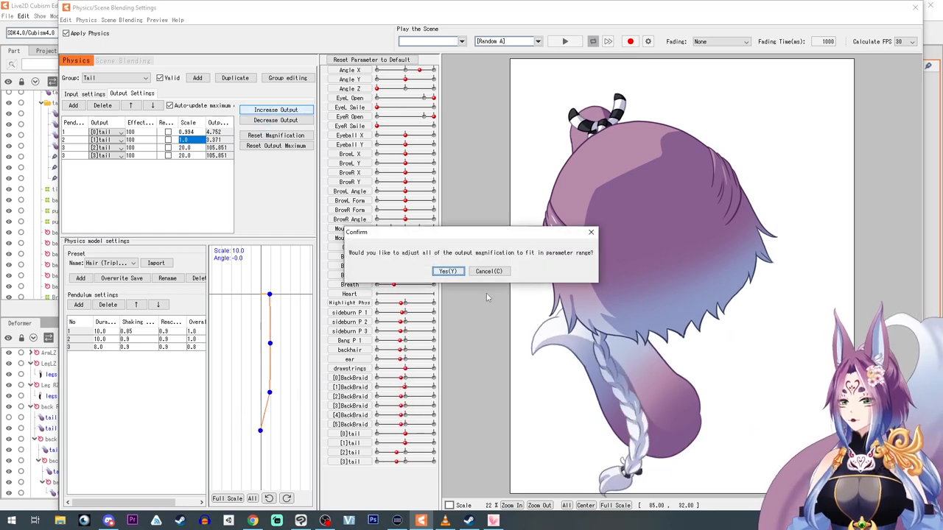
click(448, 271)
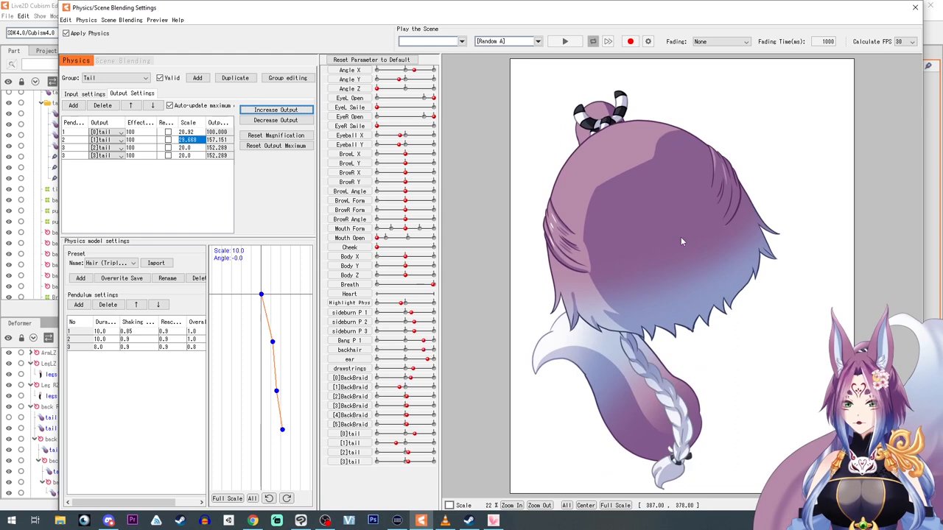
Step: Confirm the Tail group's body input parameters and close the physics settings
click(84, 94)
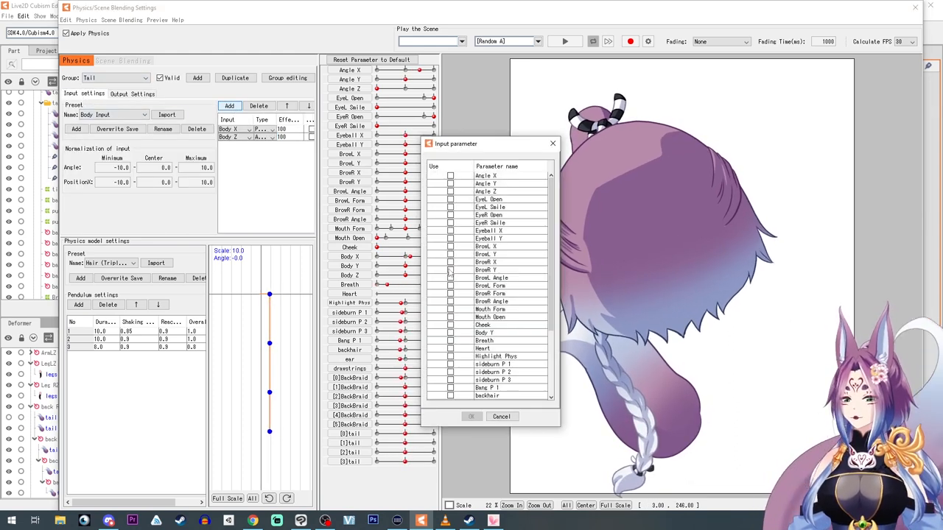
click(472, 416)
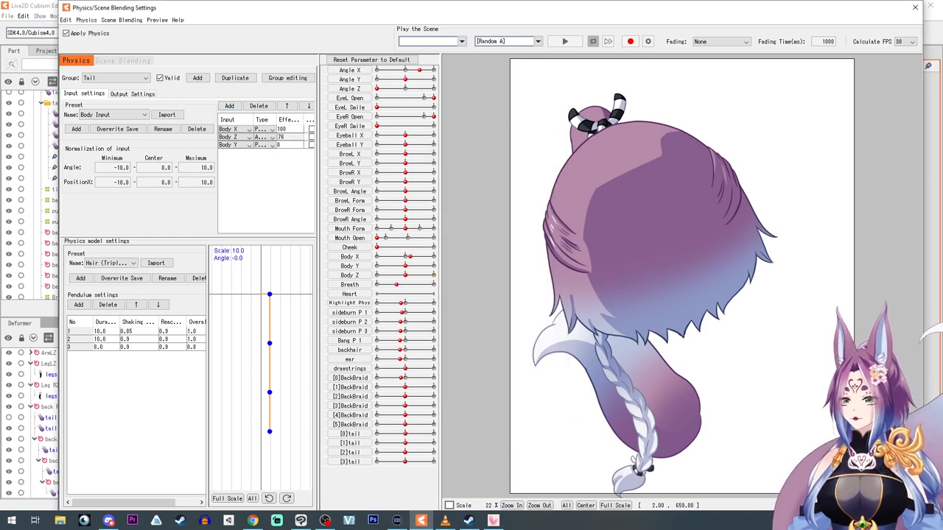
click(287, 144)
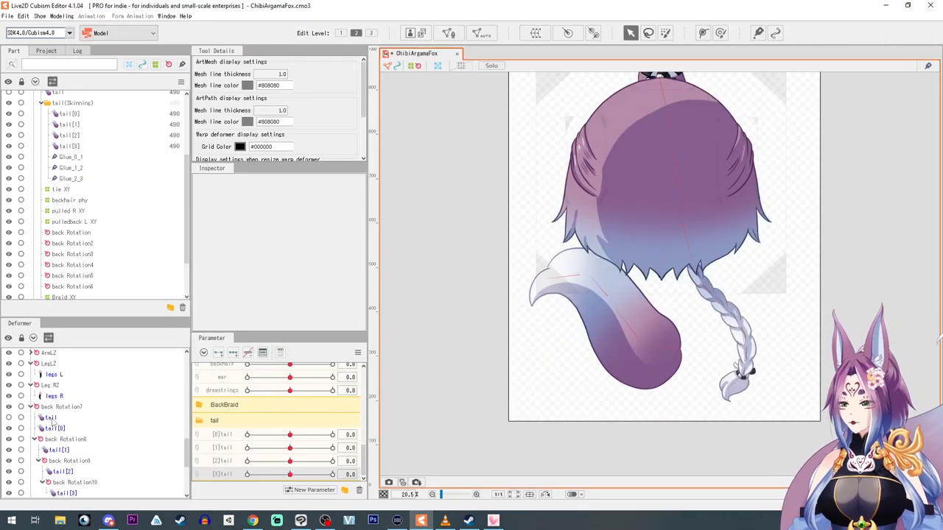
Step: Show the whole character and create the tailXY warp deformer around the tail
click(61, 407)
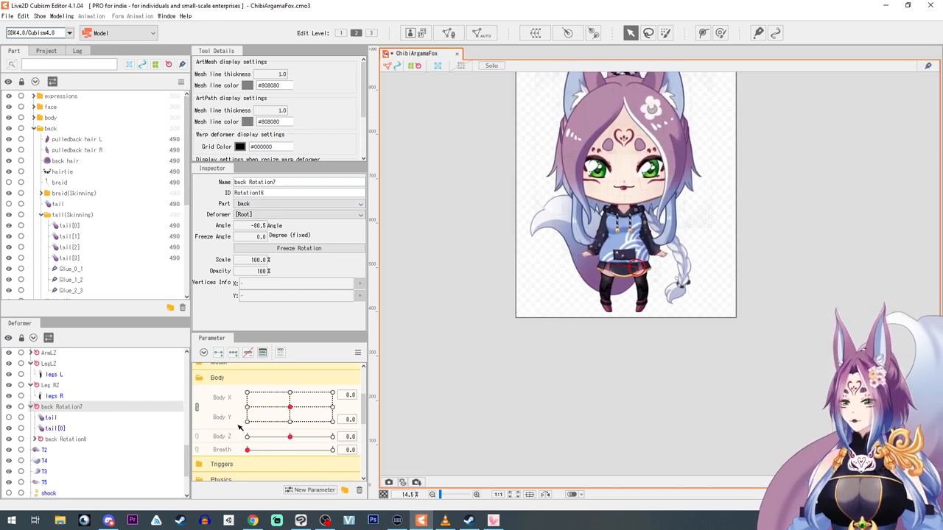
drag(288, 392, 332, 392)
text(tailXY)
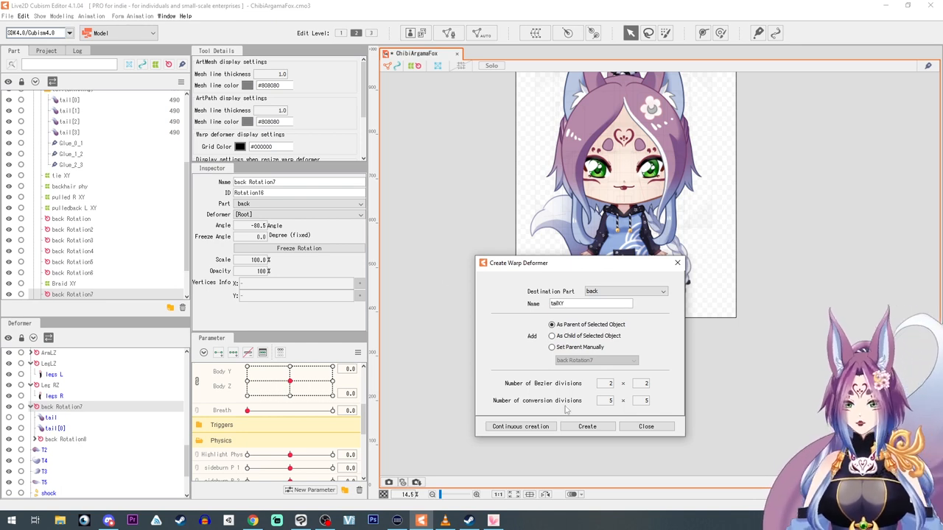
click(586, 427)
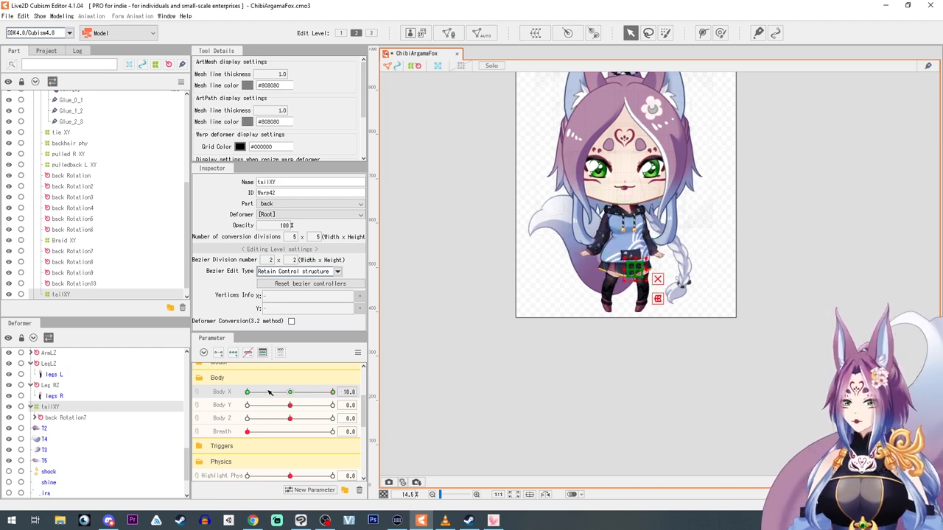
Step: Bend tailXY at the Body X extreme and auto-generate its Body X/Body Y four-corner forms
drag(332, 392, 301, 392)
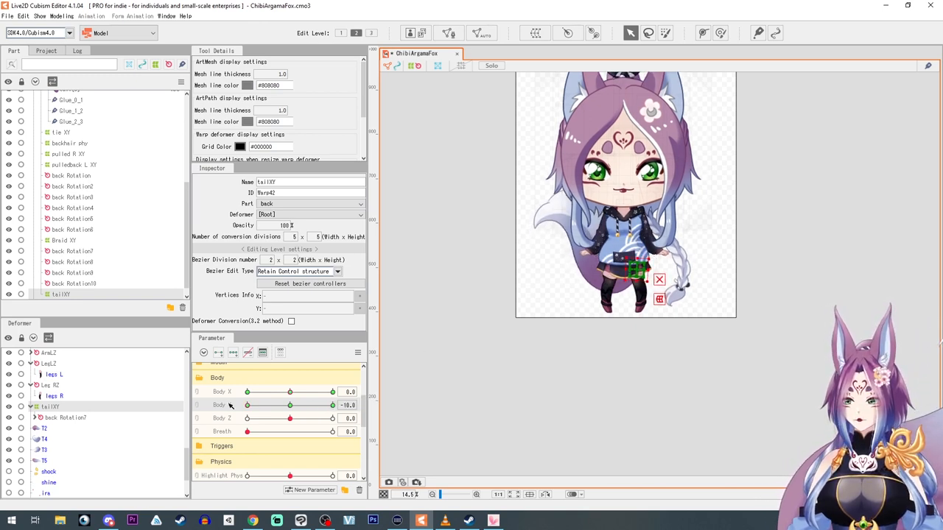
click(358, 352)
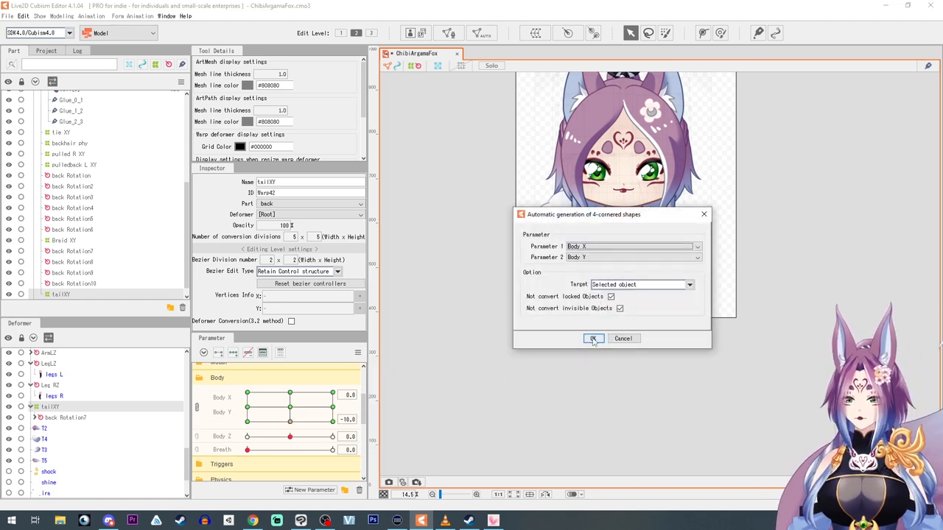
click(593, 337)
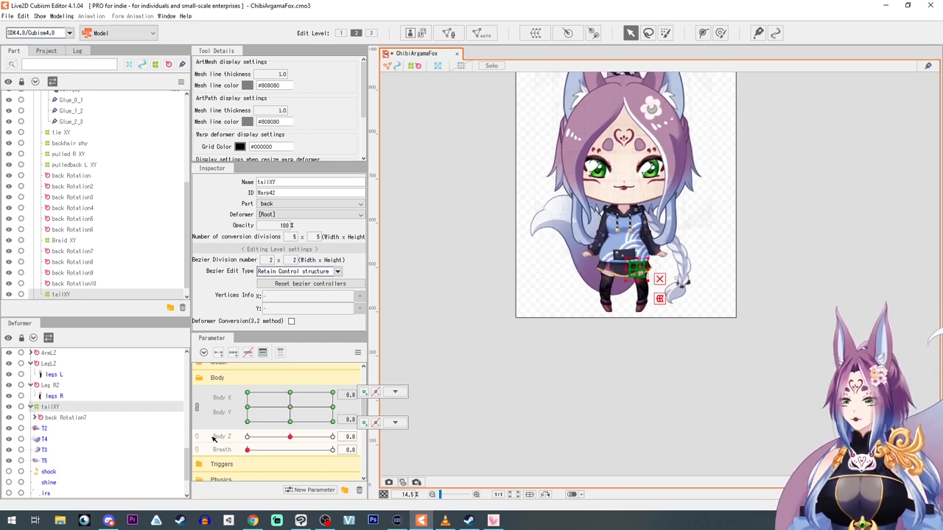
drag(289, 436, 266, 436)
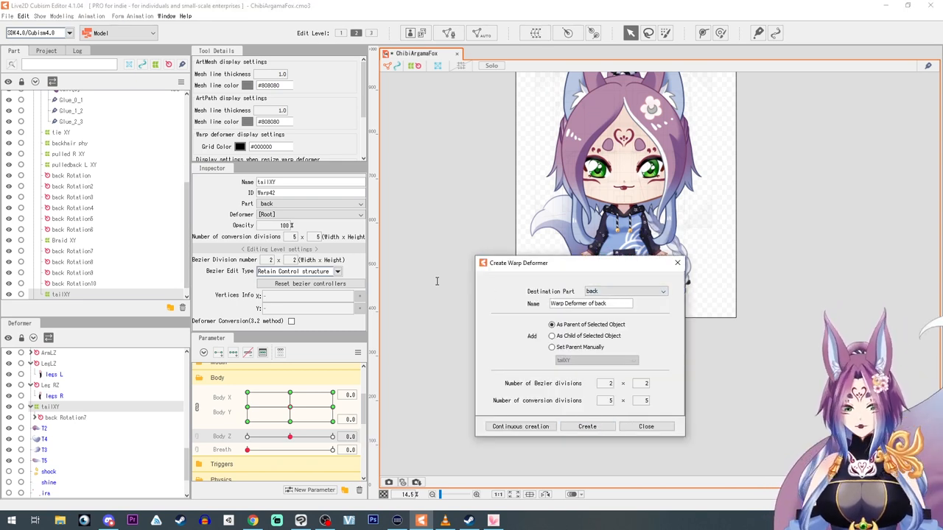
Step: Create a second tail warp deformer named 'tail' for Body Z
text(tail)
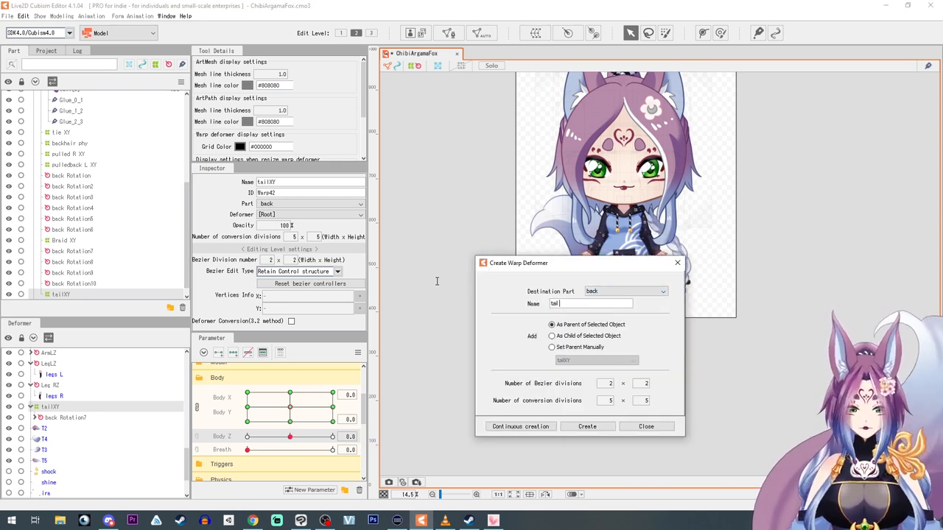
click(586, 427)
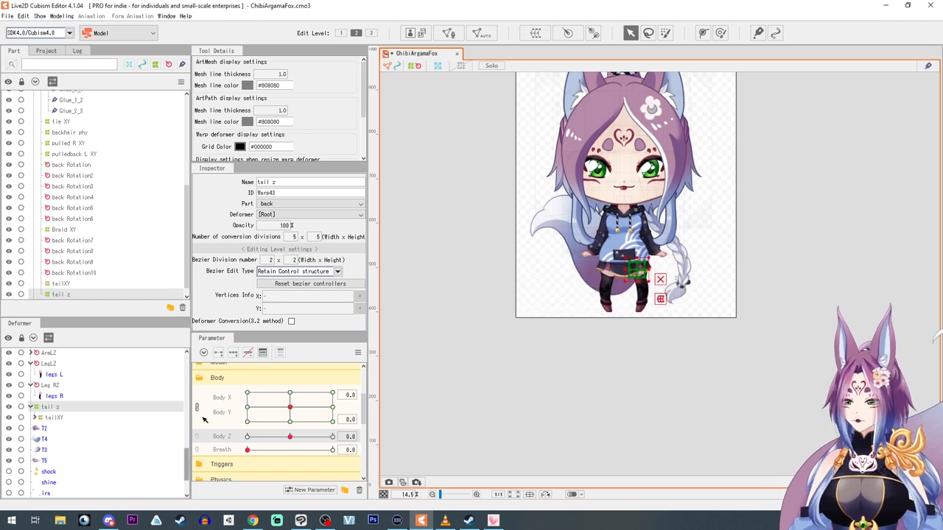
Step: Key Body Z, bend the tail at its extreme, and preview the tail physics with Random Pose
drag(289, 436, 333, 436)
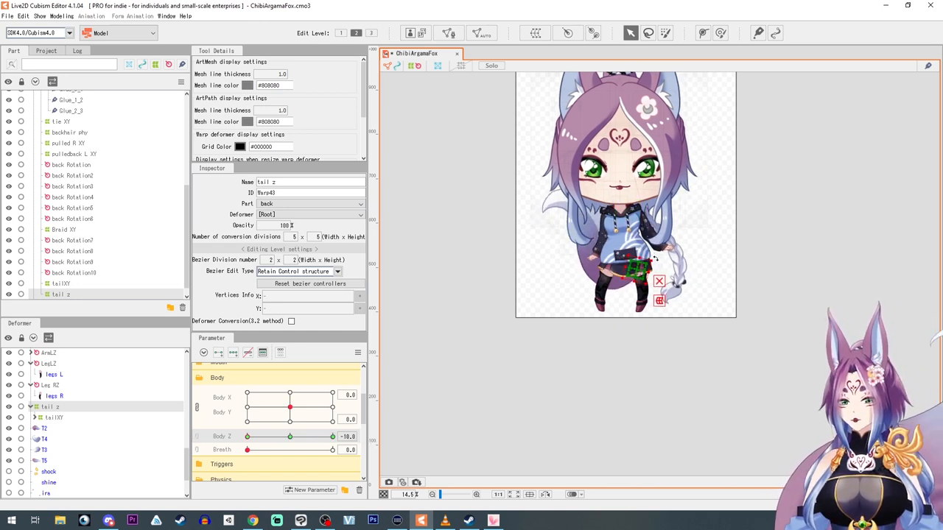
drag(288, 436, 262, 436)
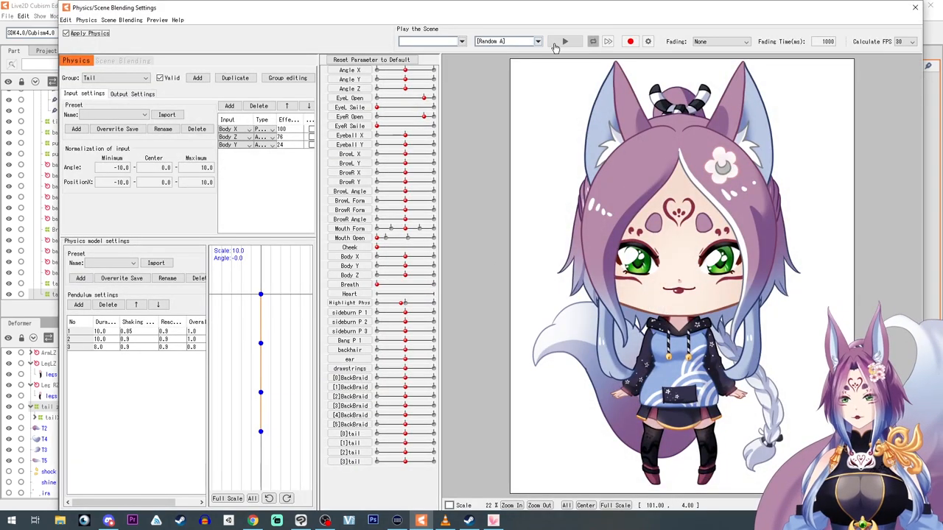
click(564, 41)
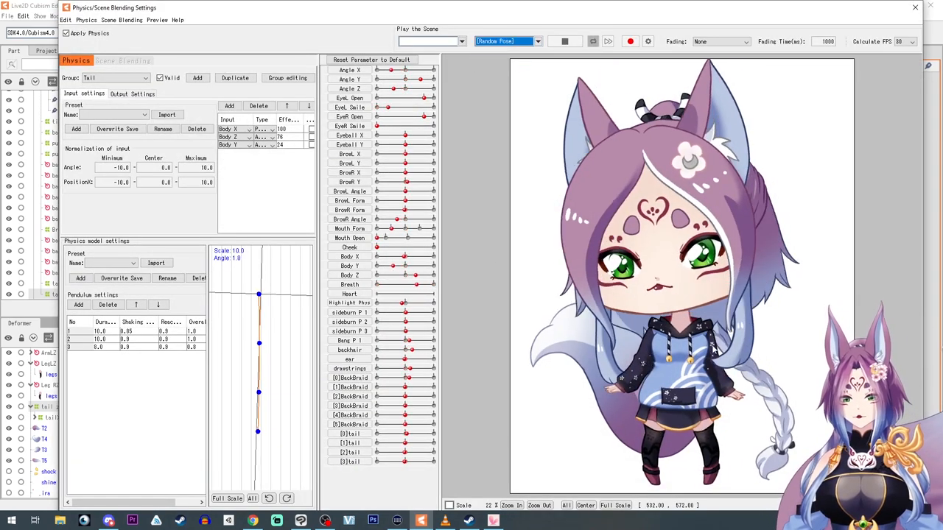